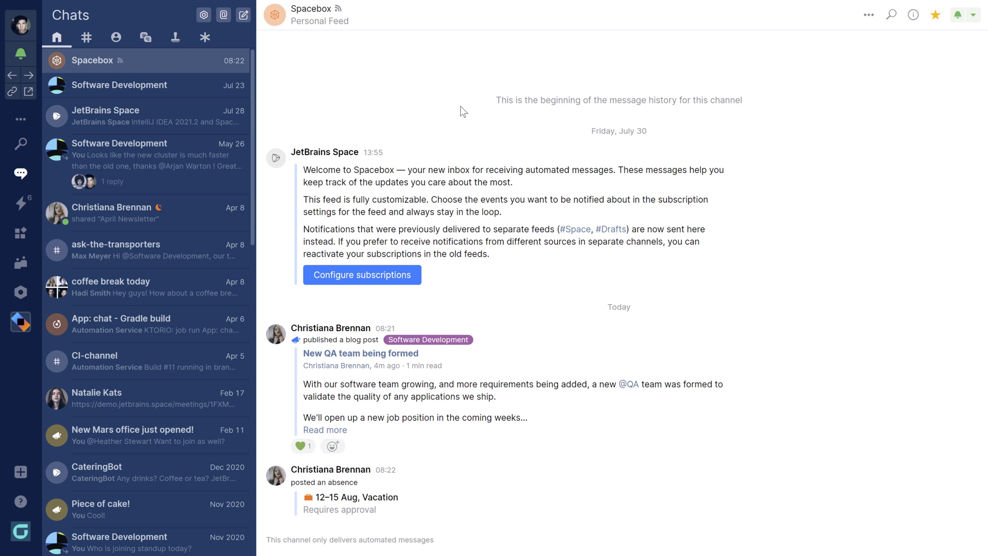
pyautogui.moveTo(282, 18)
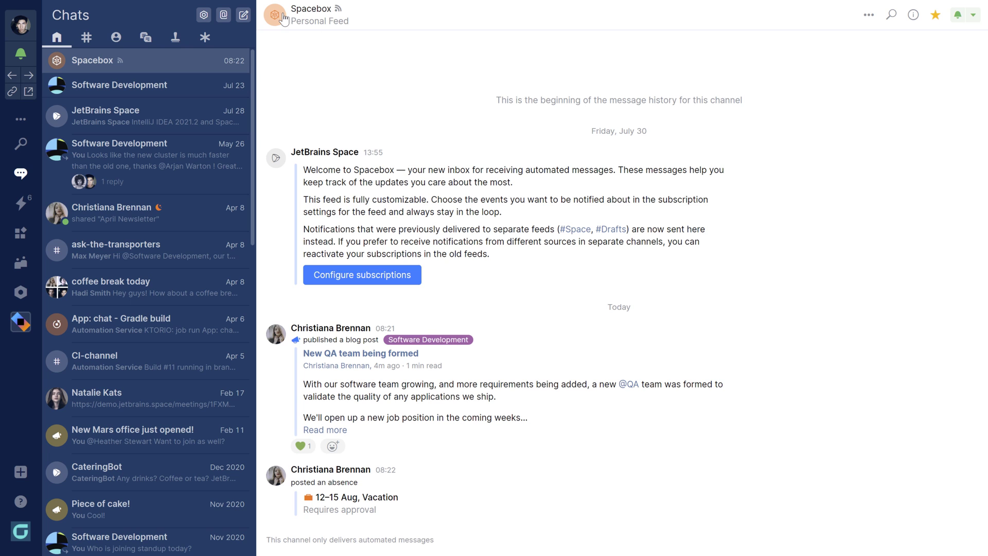
# Give the Spacebox feed a purple colour and a smiley-face icon in its settings
pyautogui.click(275, 14)
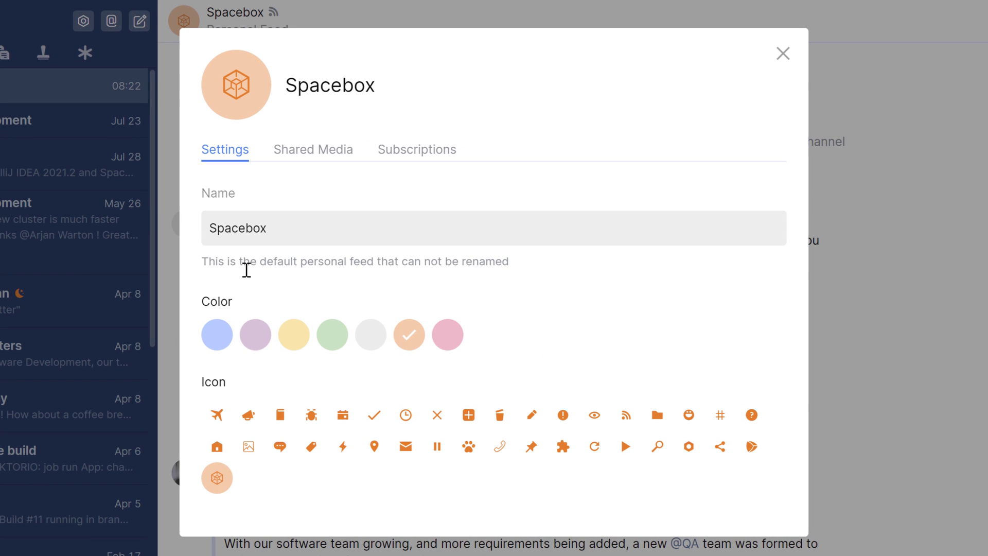
pyautogui.click(255, 334)
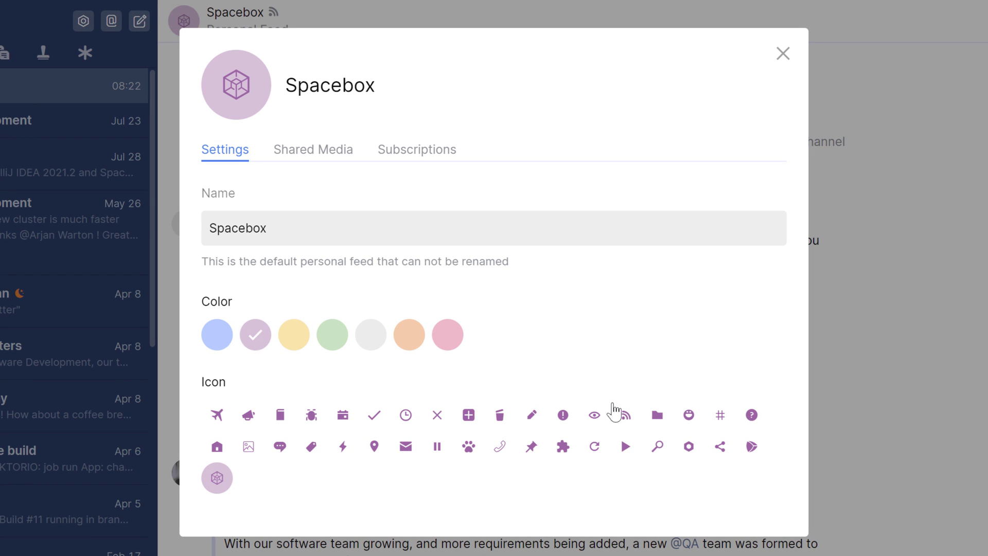
pyautogui.click(688, 415)
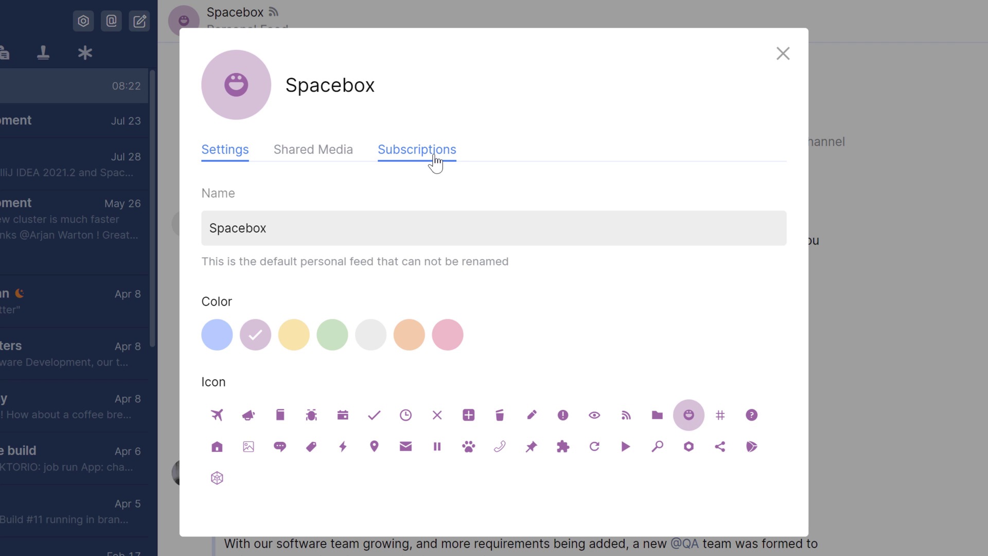
# Review the Absences subscription, adding and removing a Delete-an-absence event so it keeps its original 3 events
pyautogui.click(416, 149)
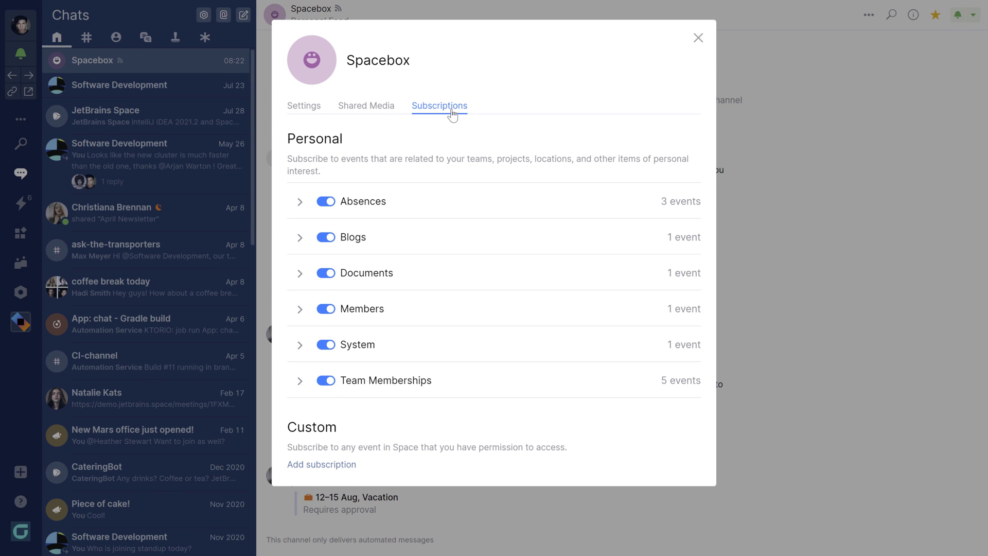
pyautogui.click(299, 202)
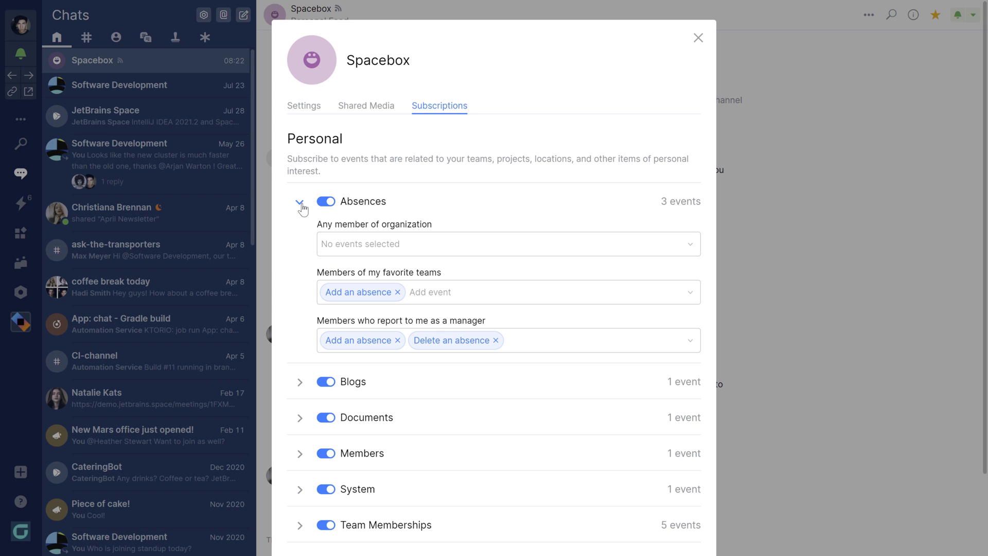
pyautogui.click(507, 244)
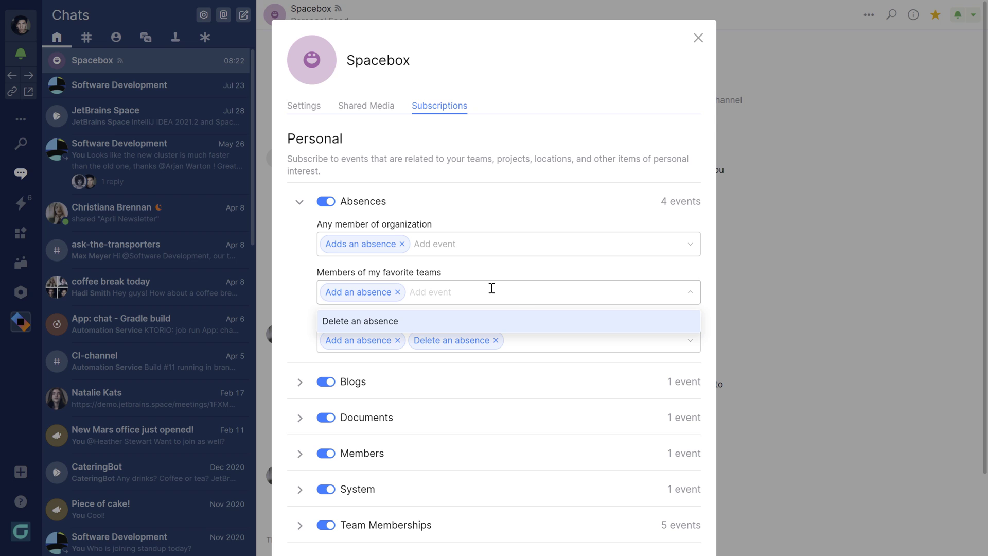
pyautogui.click(352, 321)
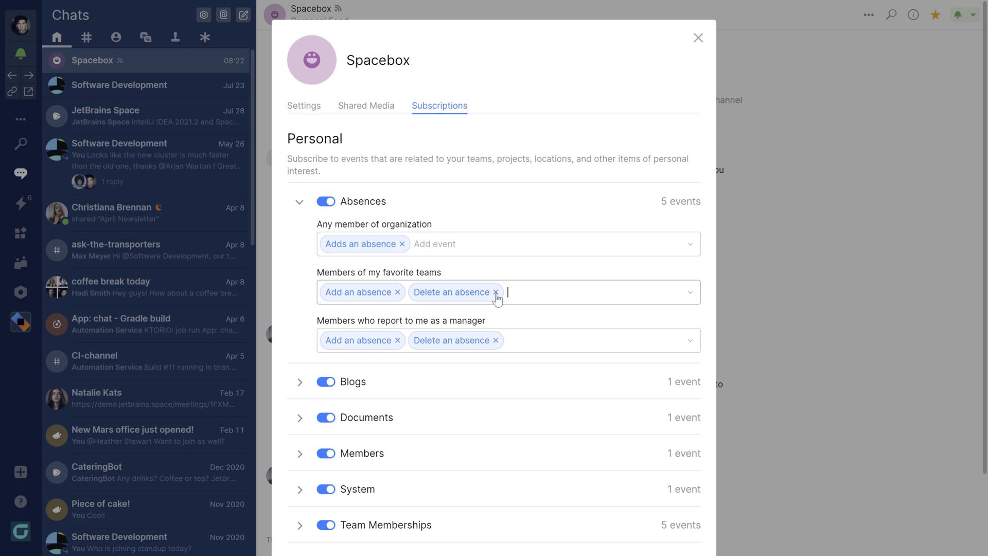
pyautogui.click(496, 291)
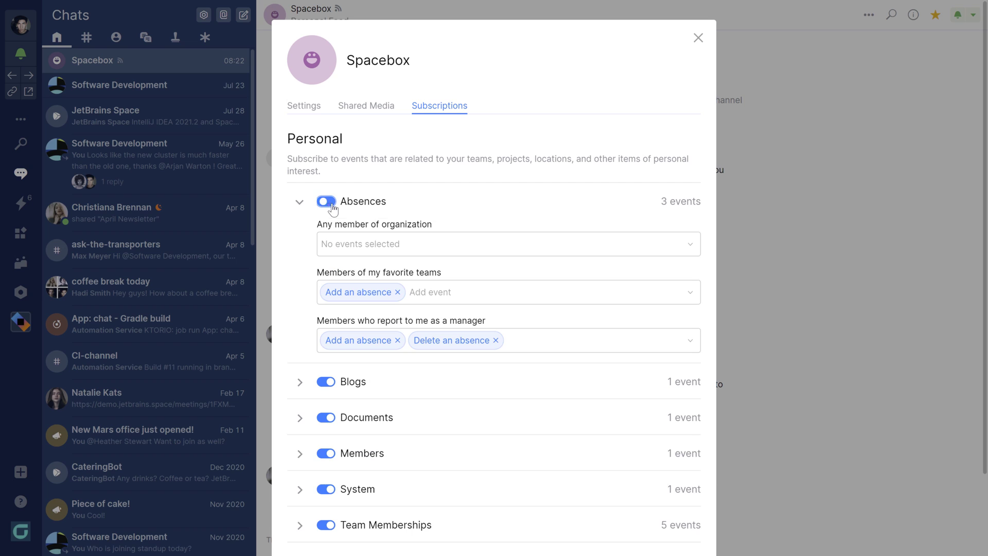
pyautogui.click(299, 200)
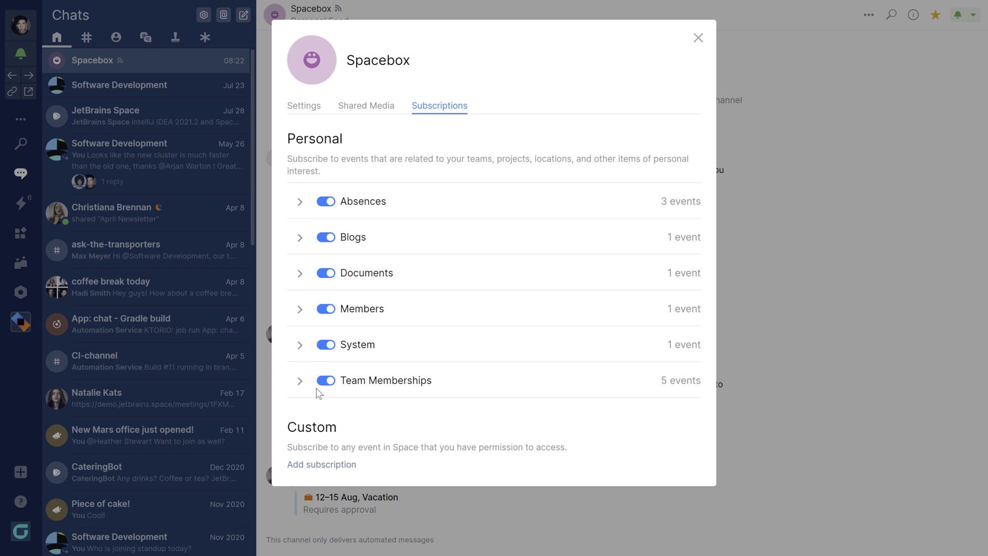
# Start a custom subscription named 'Ktor issues' with source Issues limited to the Ktor.io project
pyautogui.click(321, 464)
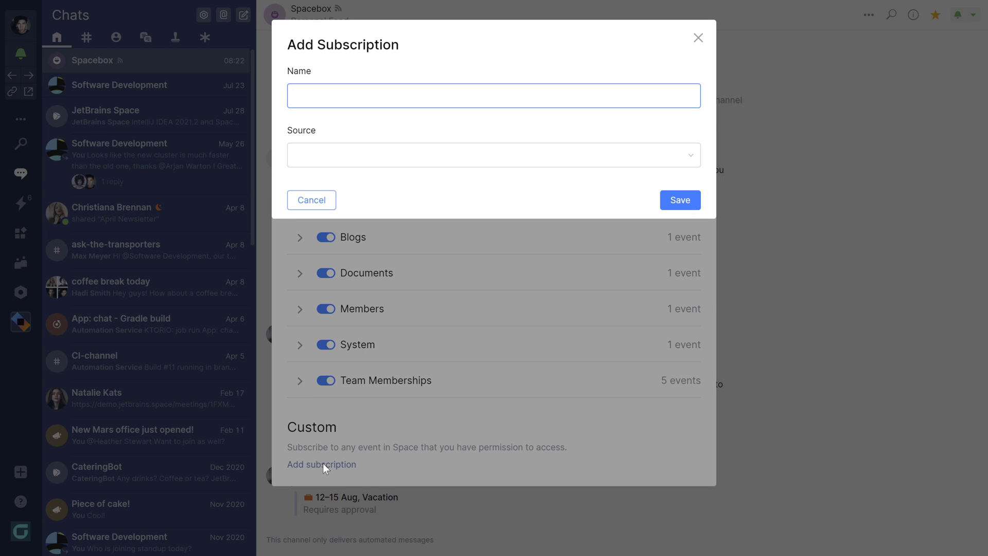
pyautogui.write('Ktor issu')
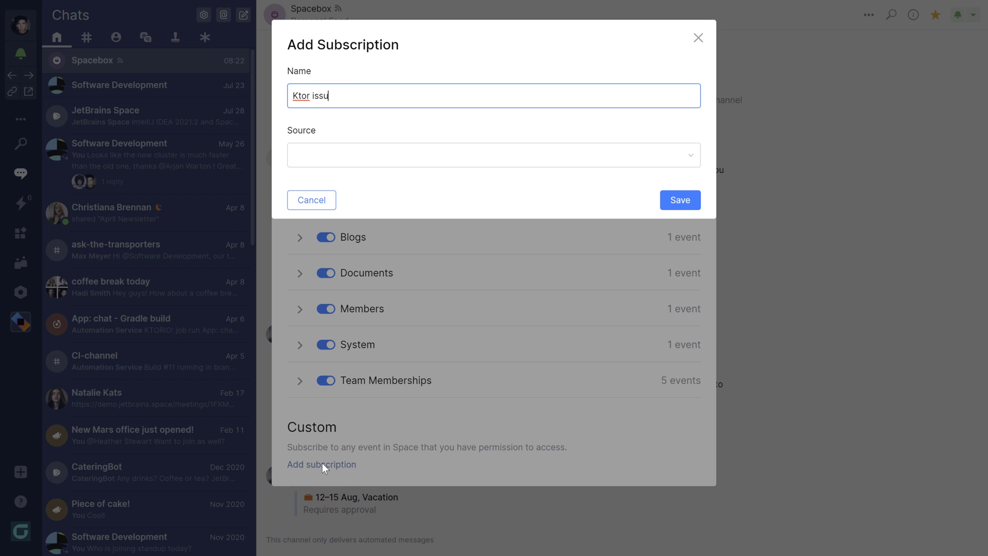
pyautogui.write('es')
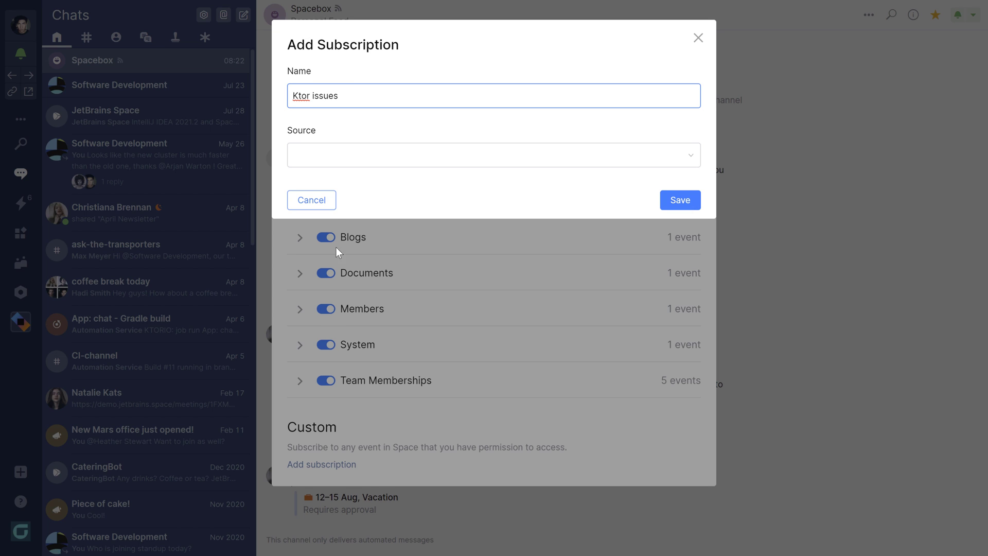
pyautogui.click(493, 155)
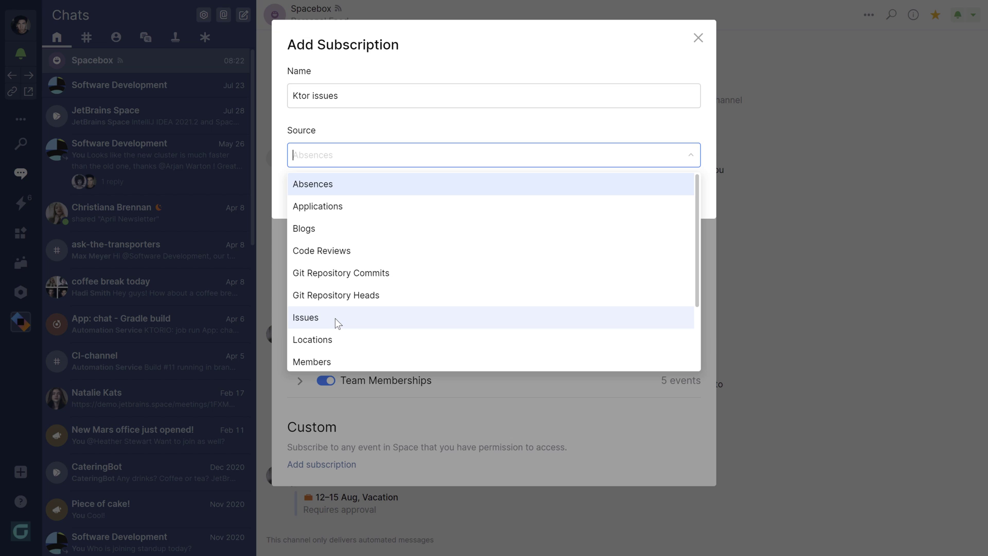
pyautogui.click(306, 317)
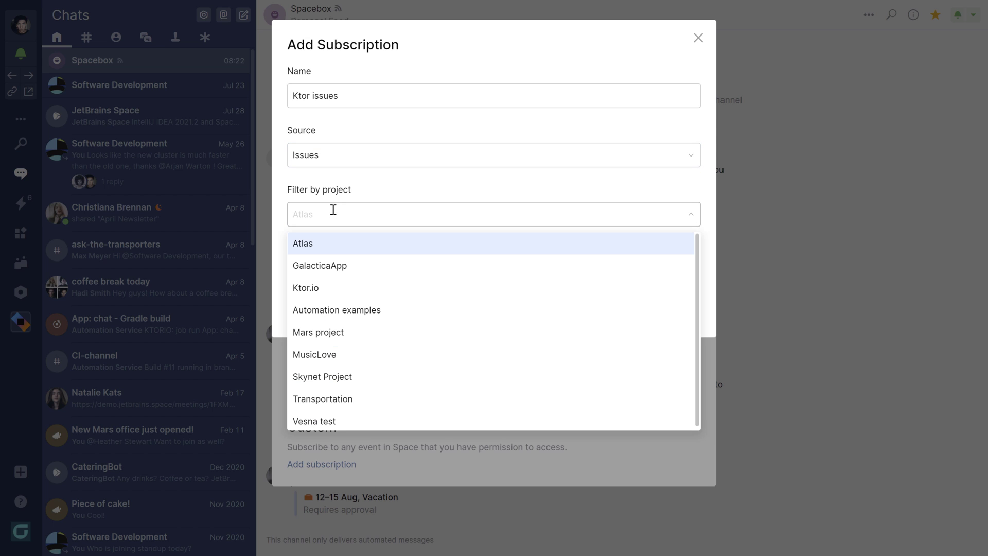
pyautogui.click(306, 287)
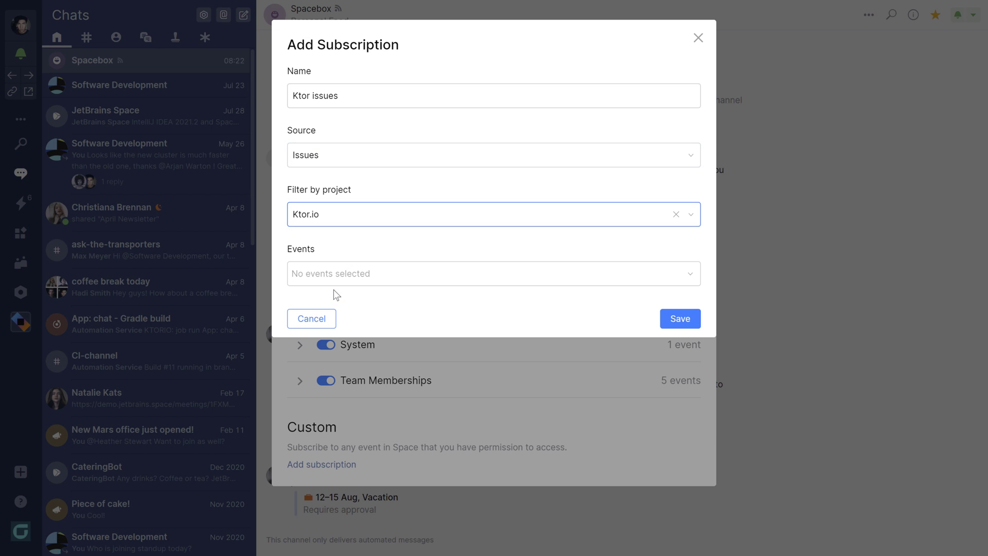
# Follow Issue created, updated and deleted events and save the Ktor issues subscription
pyautogui.click(493, 272)
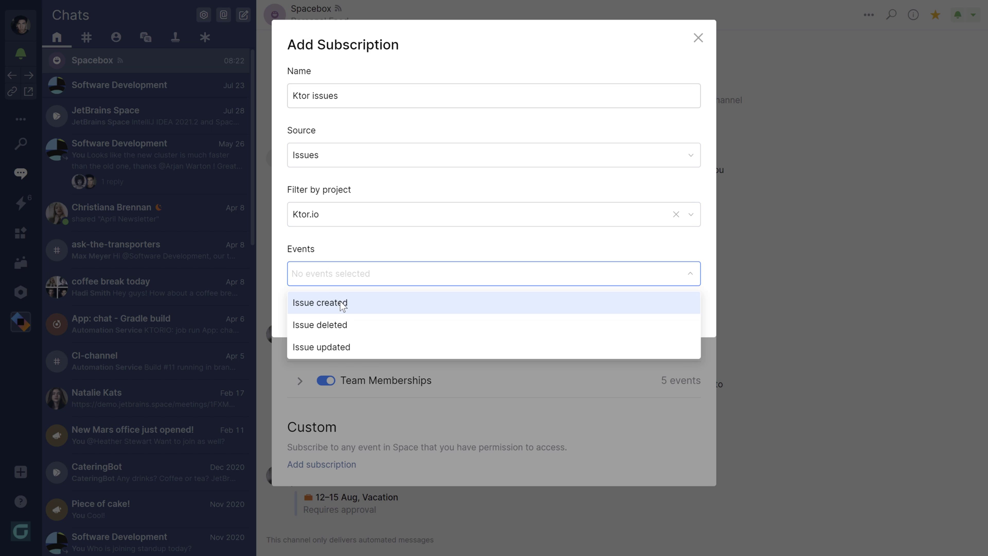
pyautogui.click(319, 302)
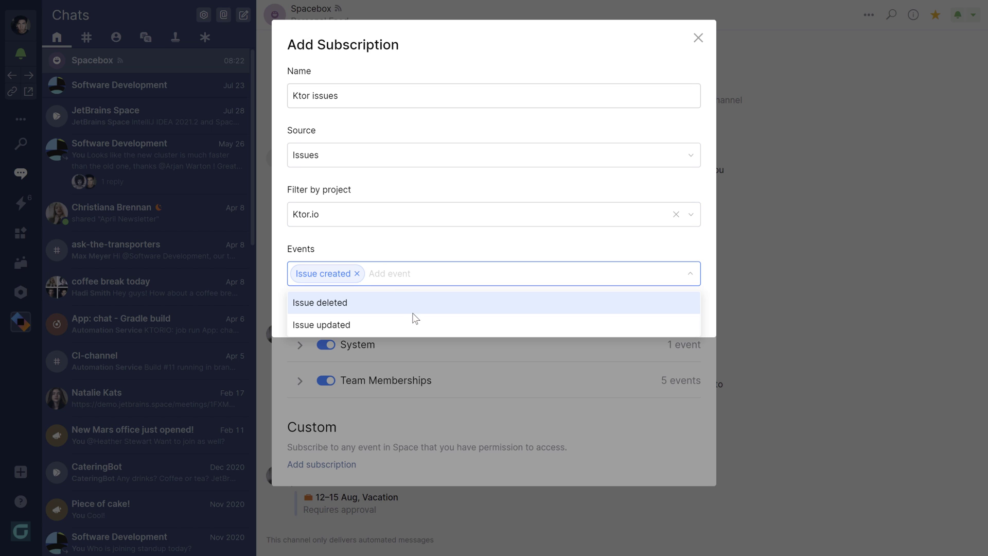
pyautogui.click(321, 324)
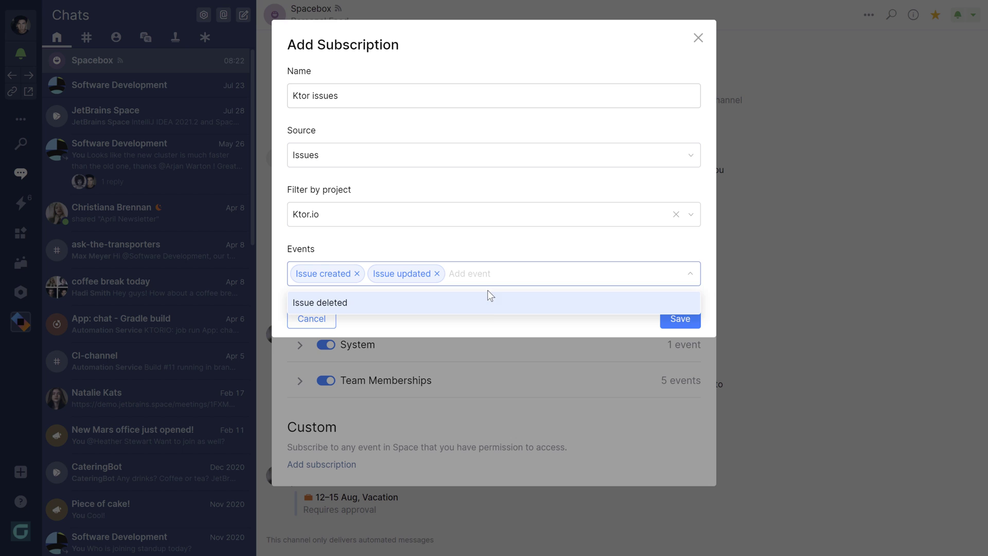
pyautogui.click(319, 303)
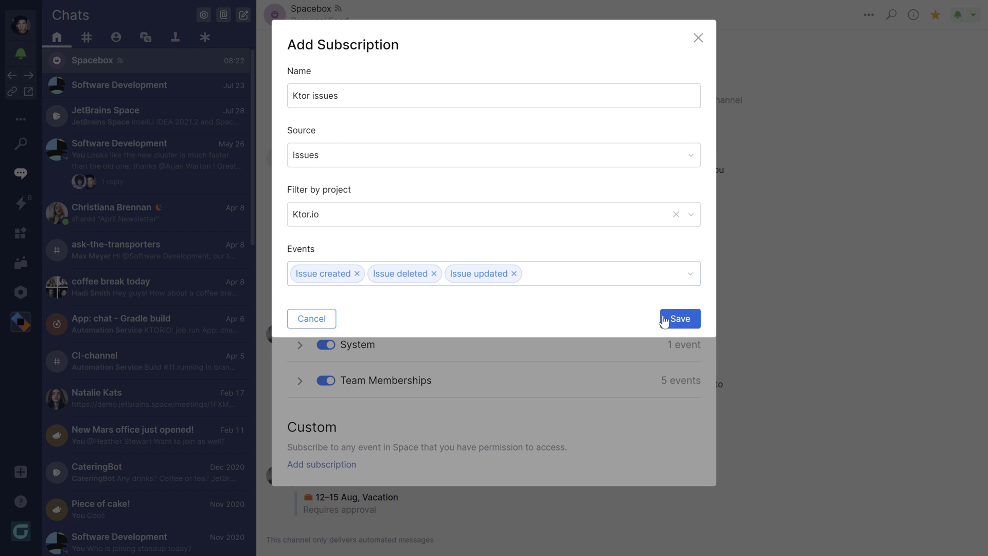
pyautogui.click(680, 318)
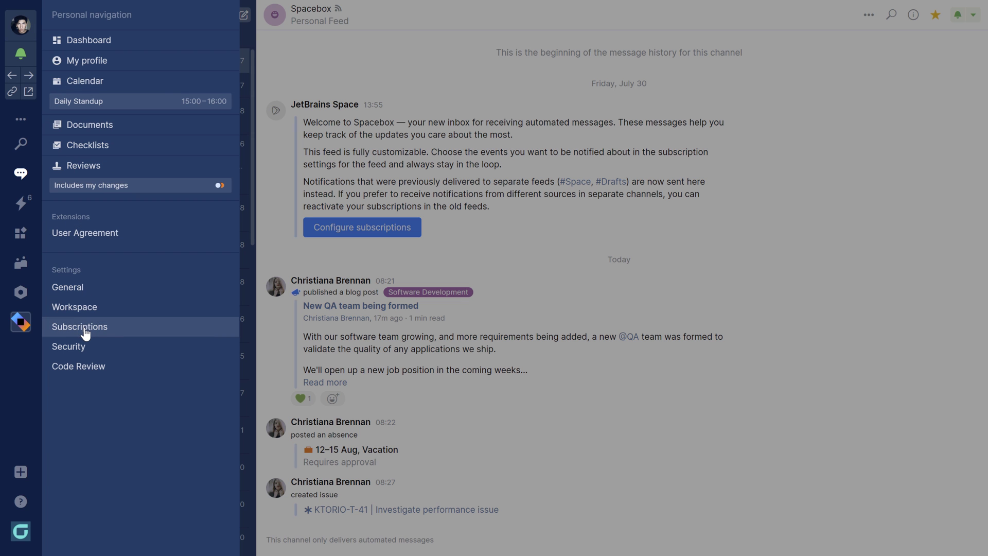
# Keep Absences on, enable Blogs for Spacebox in personal subscriptions, and begin a new personal feed
pyautogui.click(79, 326)
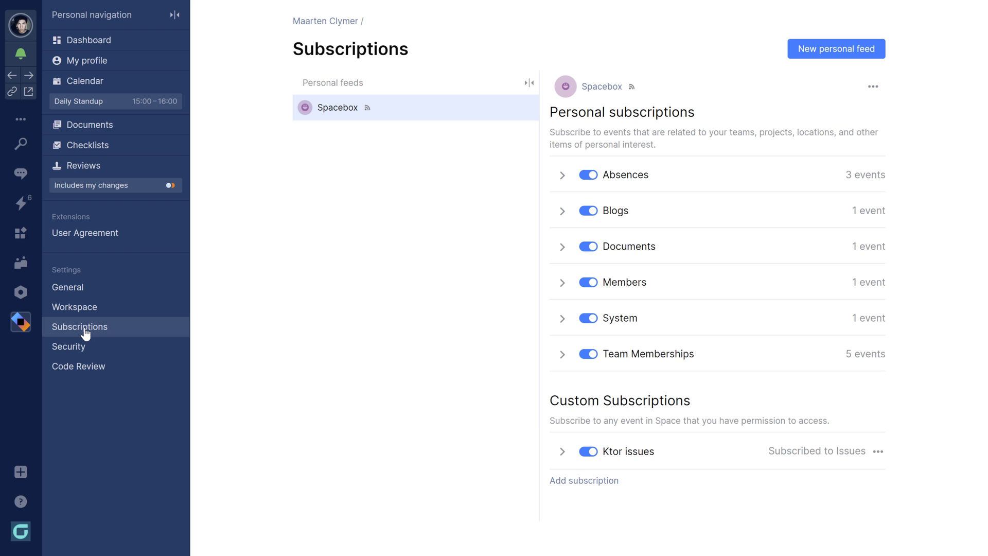
pyautogui.click(588, 175)
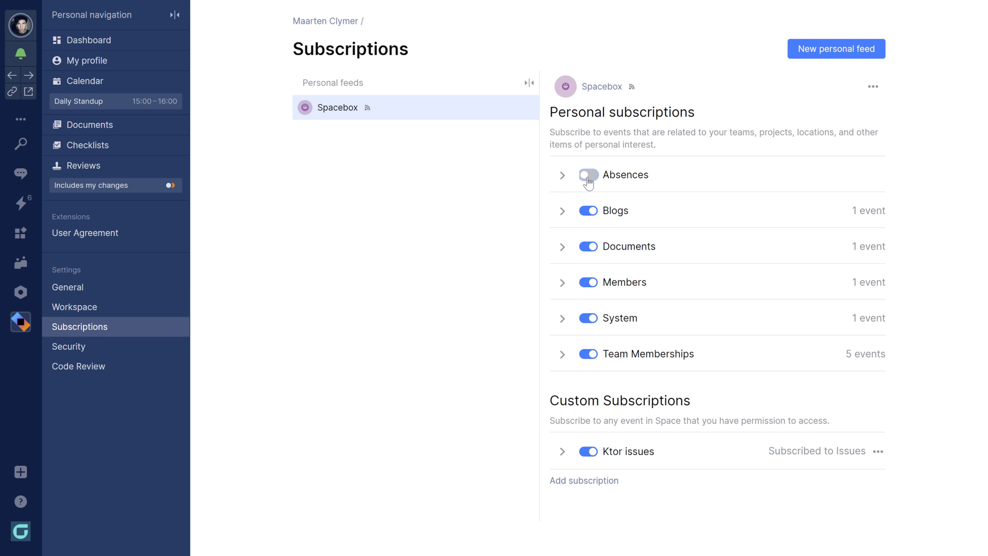
pyautogui.click(587, 175)
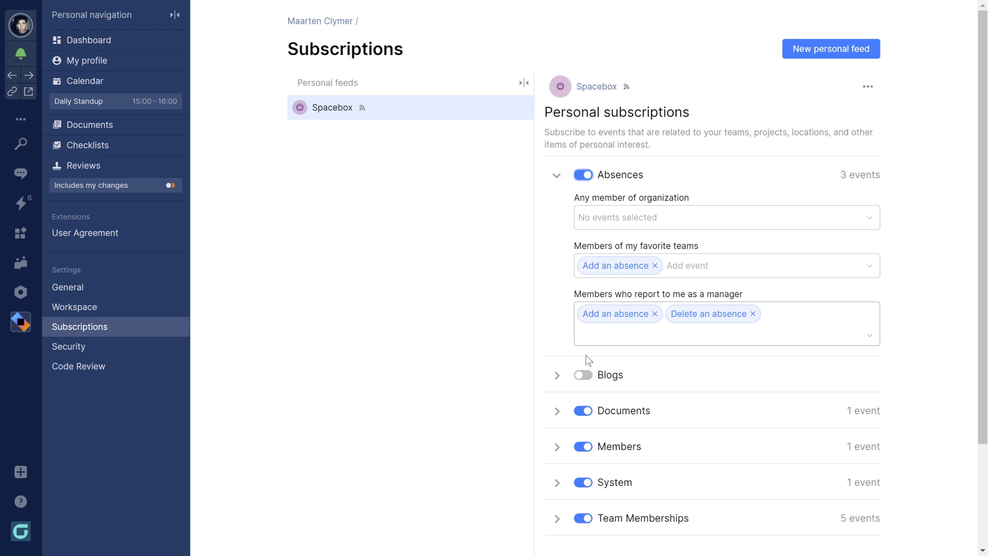
pyautogui.click(583, 374)
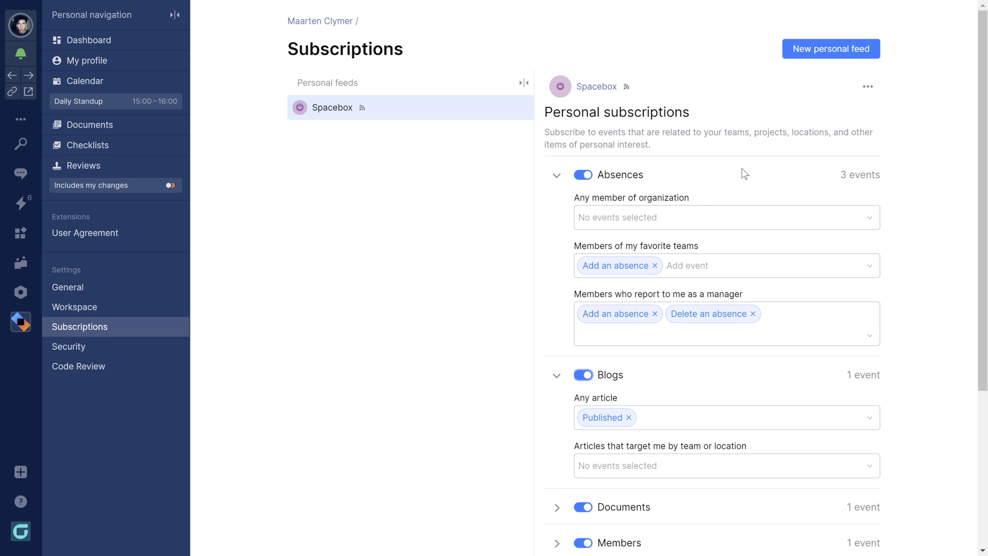
pyautogui.click(831, 48)
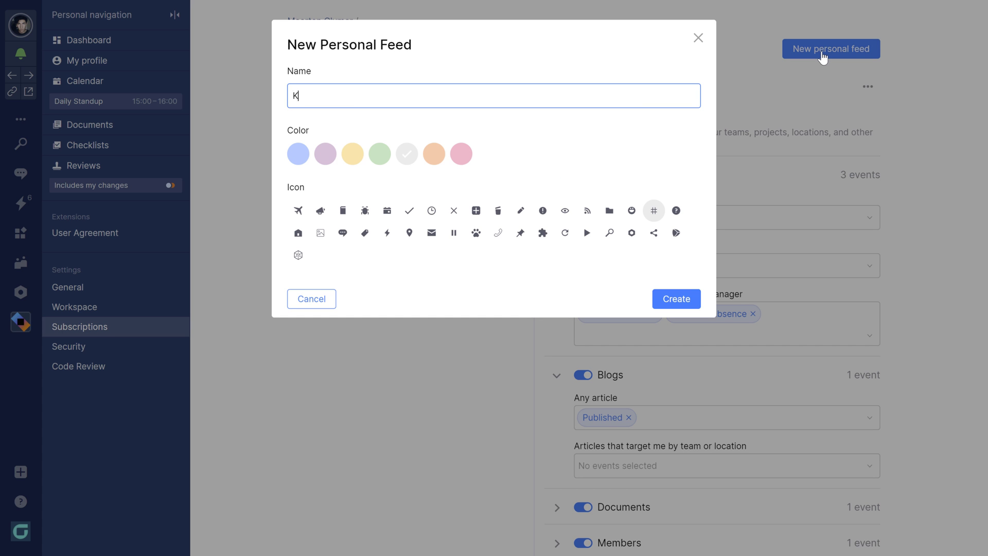
# Create a personal feed named 'Ktor issues'
pyautogui.write('tor issues')
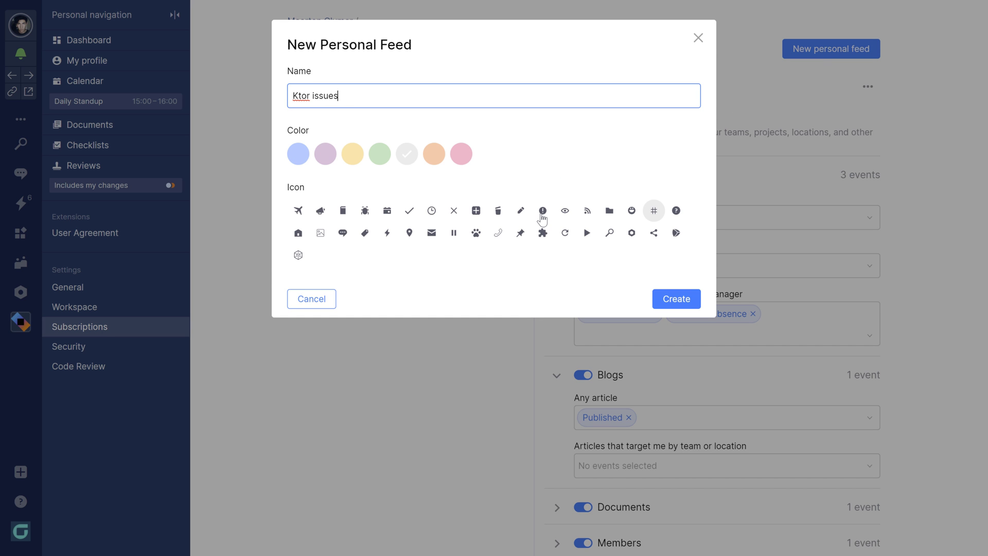
pyautogui.click(675, 298)
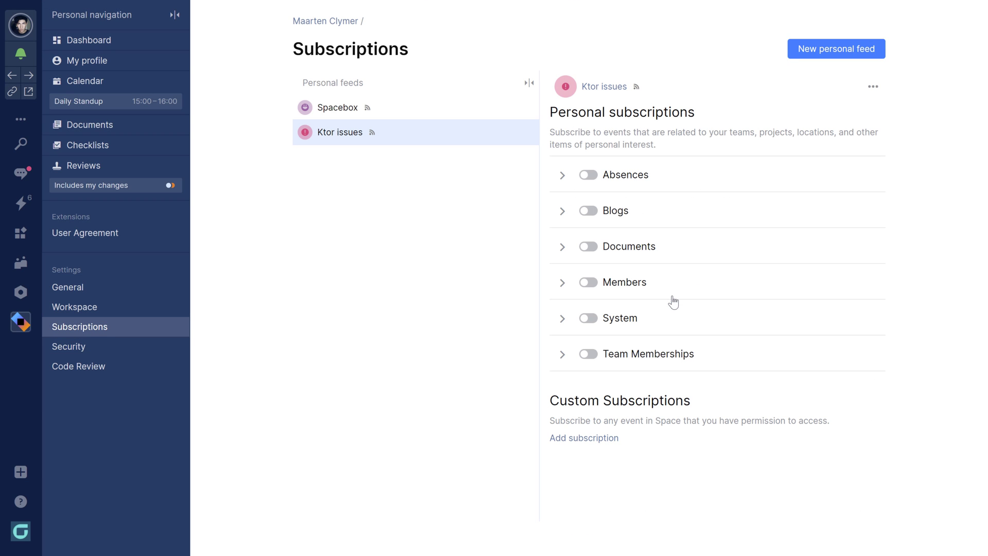
pyautogui.click(583, 437)
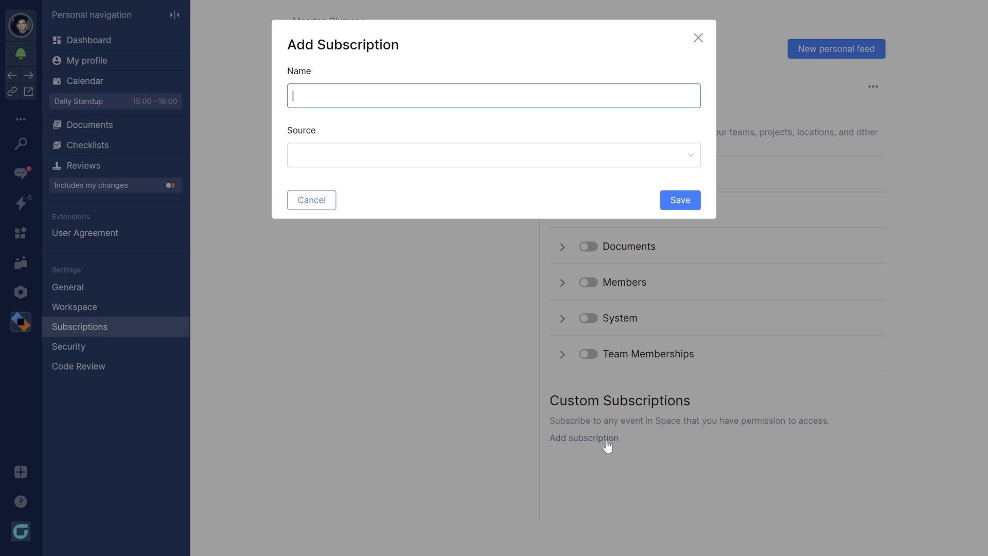
# Add a 'Ktor issues' subscription to the feed with source Issues for Ktor.io issue events and save it
pyautogui.write('Ktor issues')
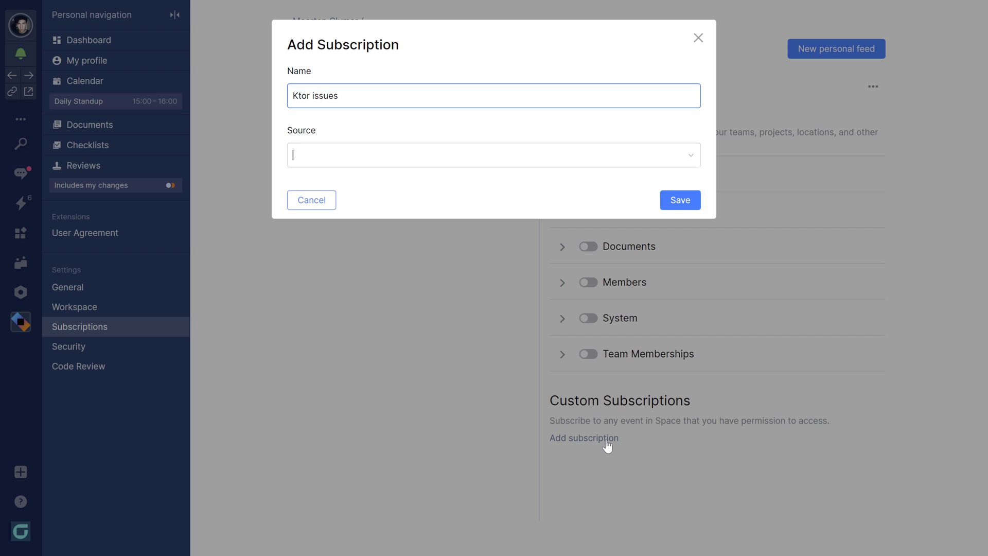
pyautogui.click(493, 156)
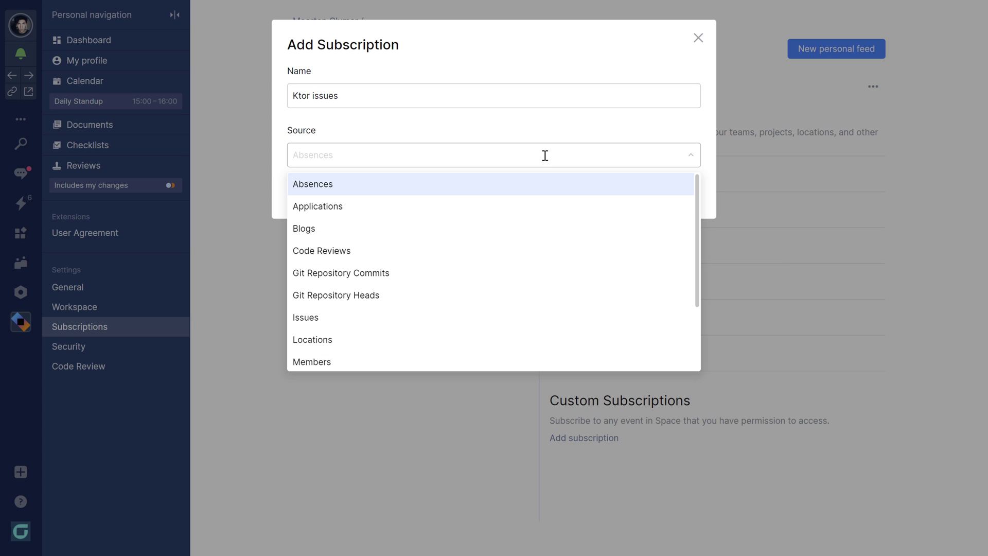
pyautogui.click(306, 317)
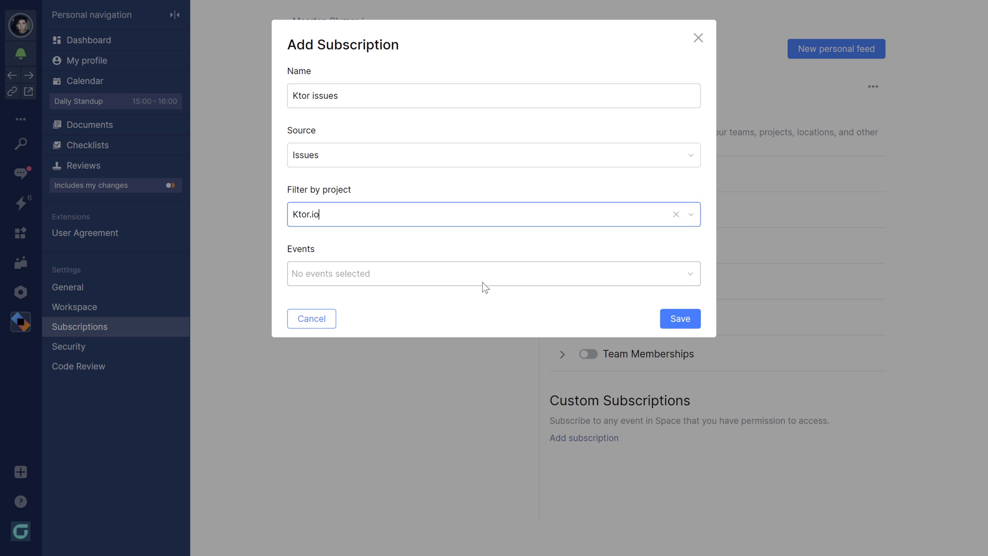
pyautogui.click(492, 273)
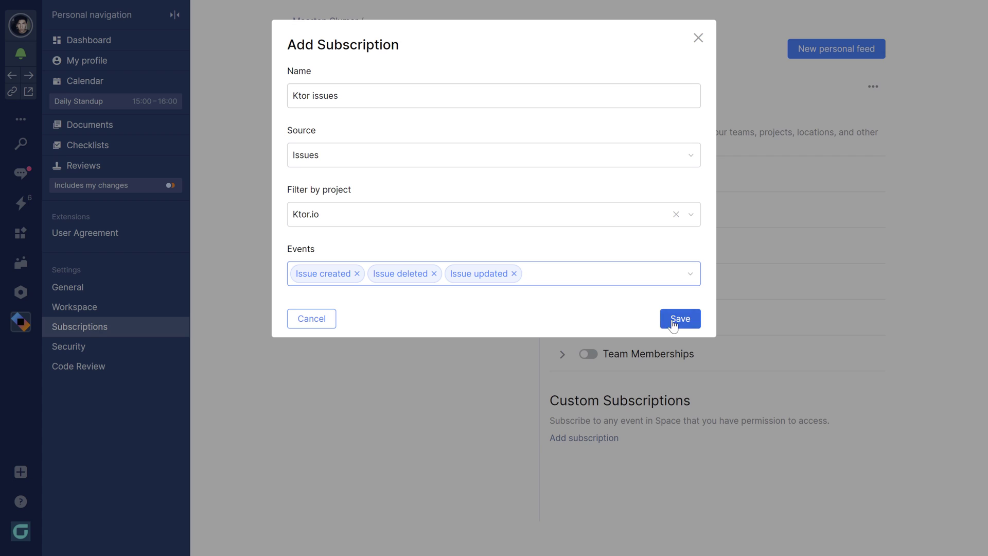
pyautogui.click(679, 318)
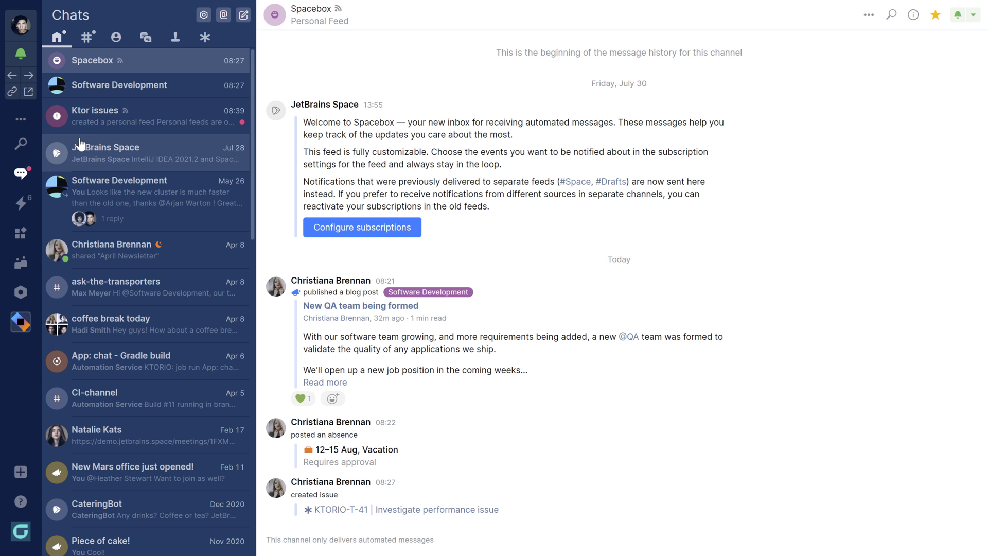
# View the Software Development channel's subscriptions and expand New issues, filtered to Ktor.io Issue created
pyautogui.click(119, 85)
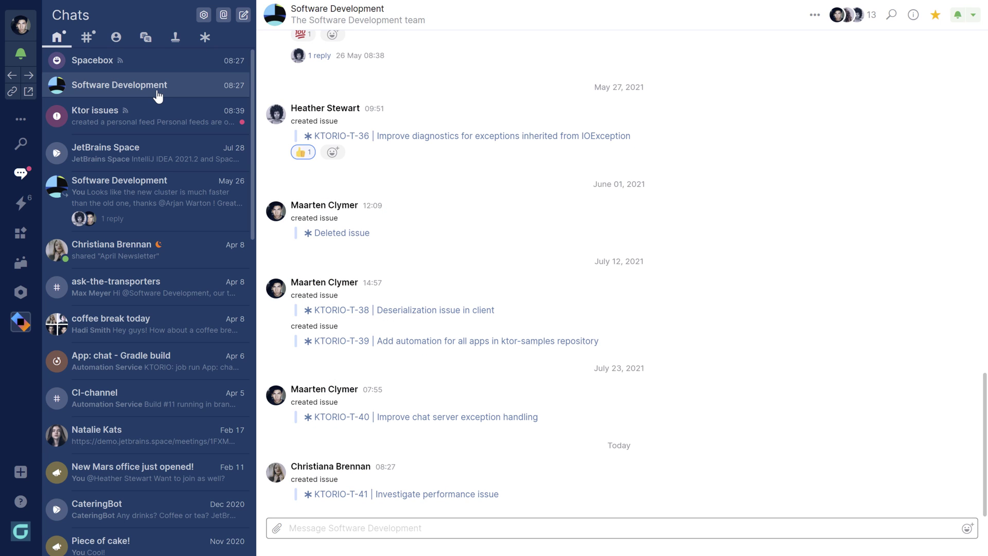
pyautogui.click(273, 15)
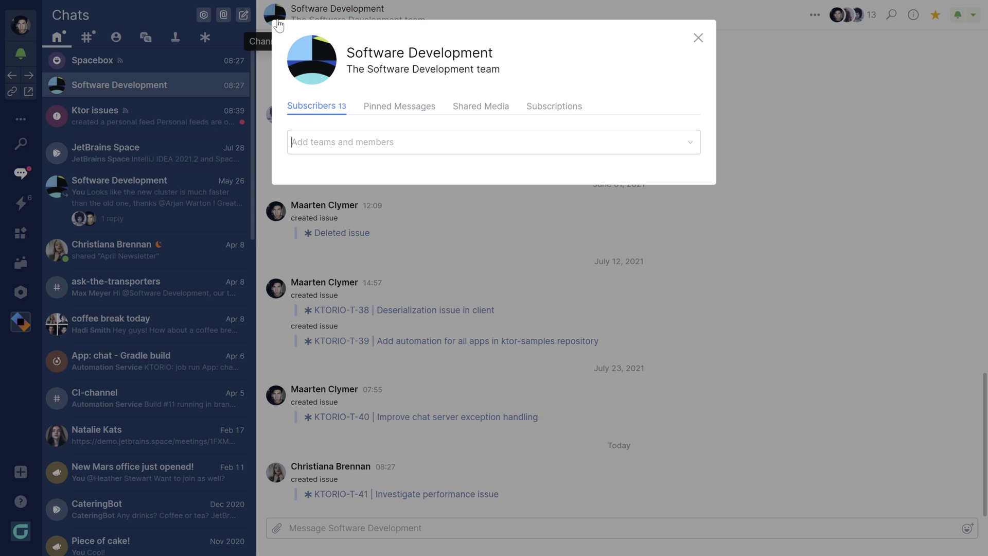
pyautogui.click(493, 142)
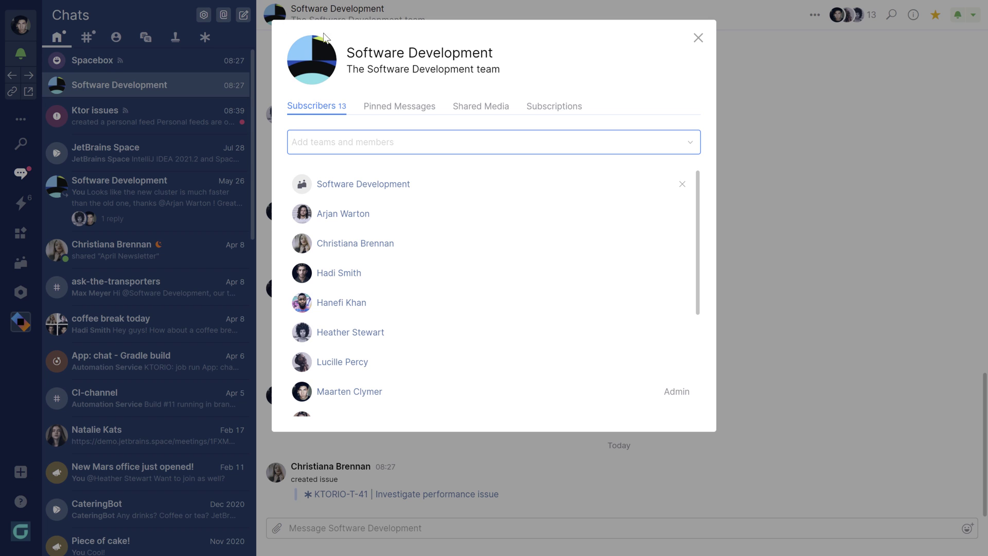
pyautogui.click(554, 106)
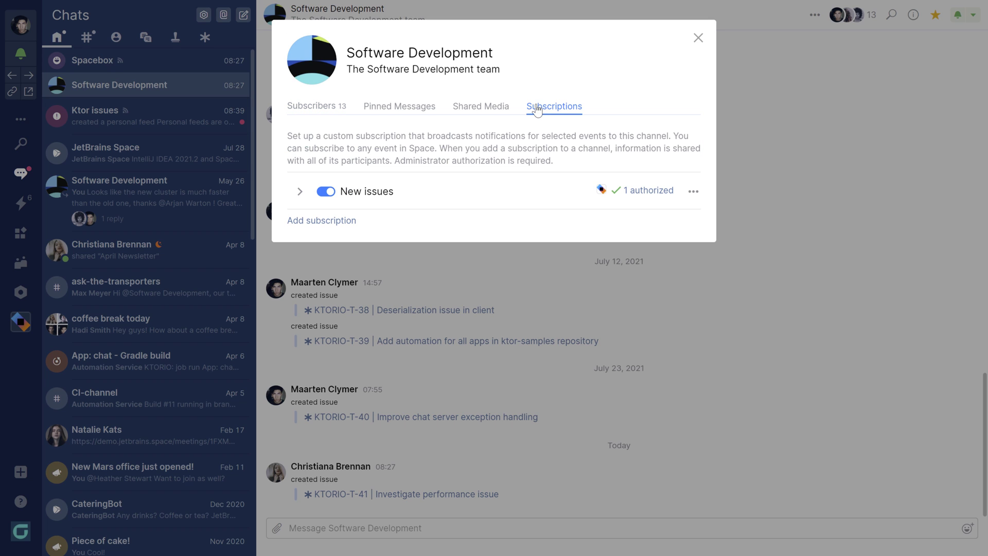
pyautogui.click(300, 191)
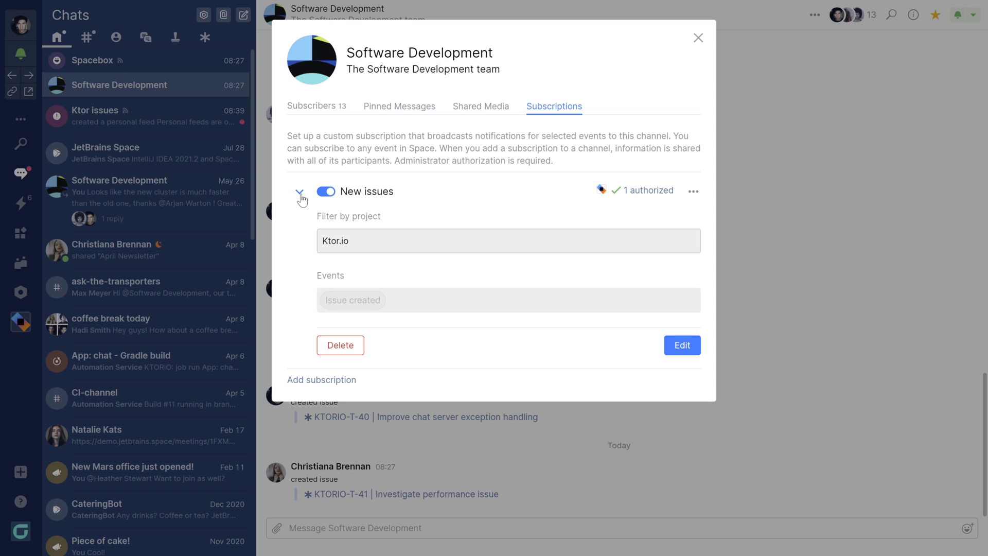
# Add an 'Absences' subscription with source Absences, team Software Development, event Absence created, and save it
pyautogui.click(321, 380)
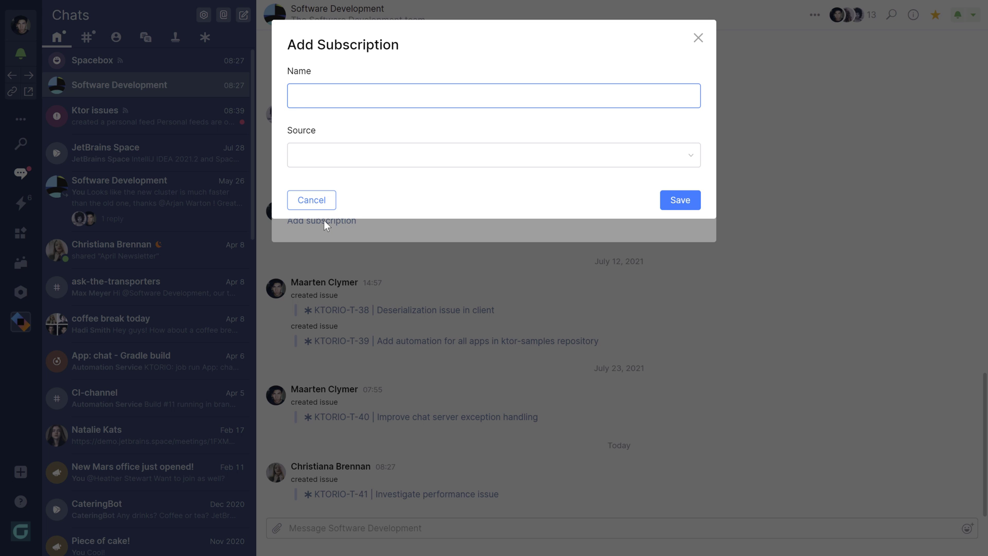
pyautogui.write('Absences')
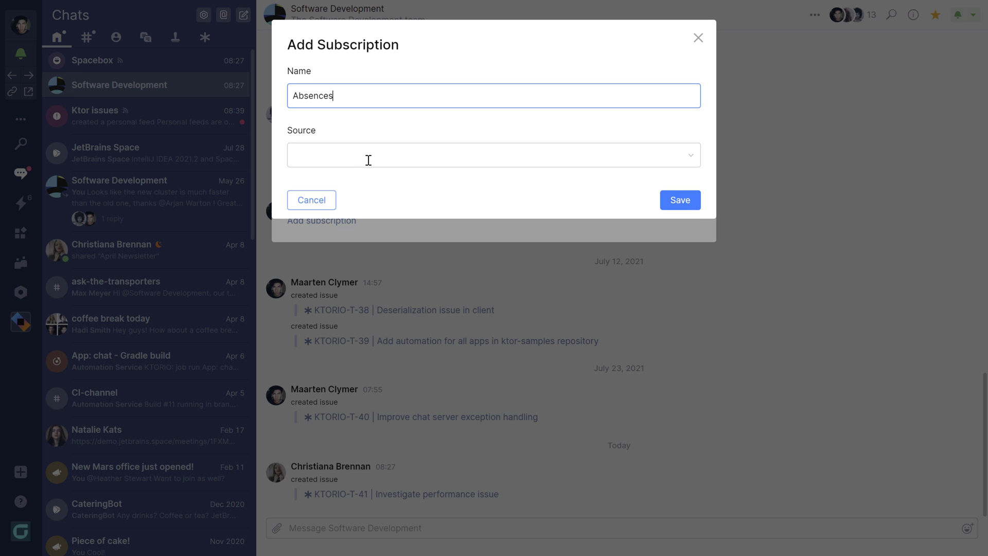
pyautogui.click(493, 155)
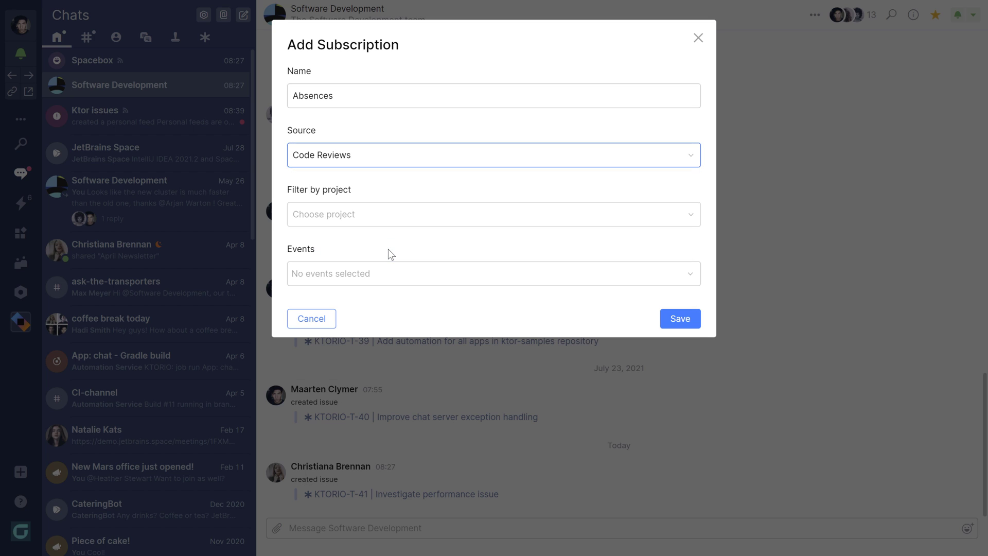
pyautogui.click(493, 154)
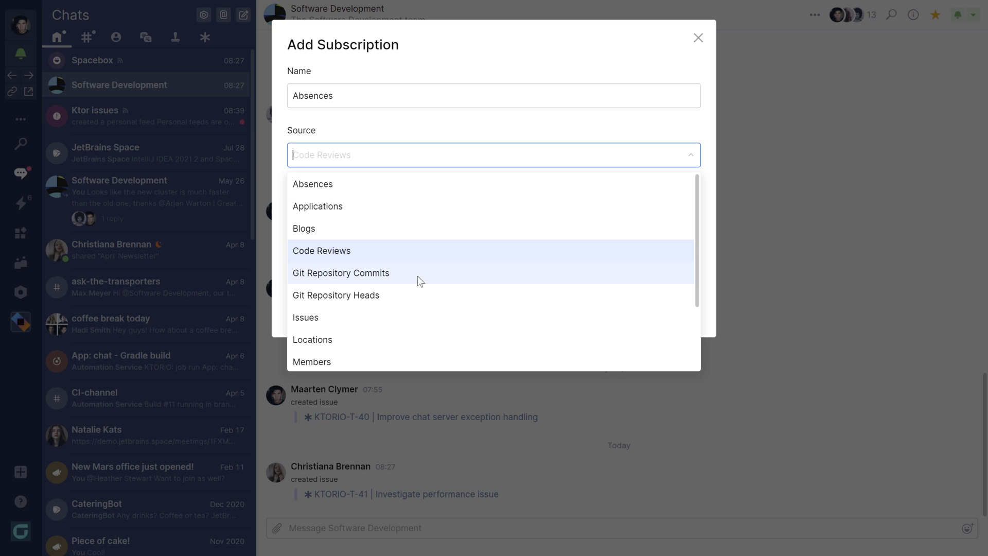
pyautogui.click(341, 271)
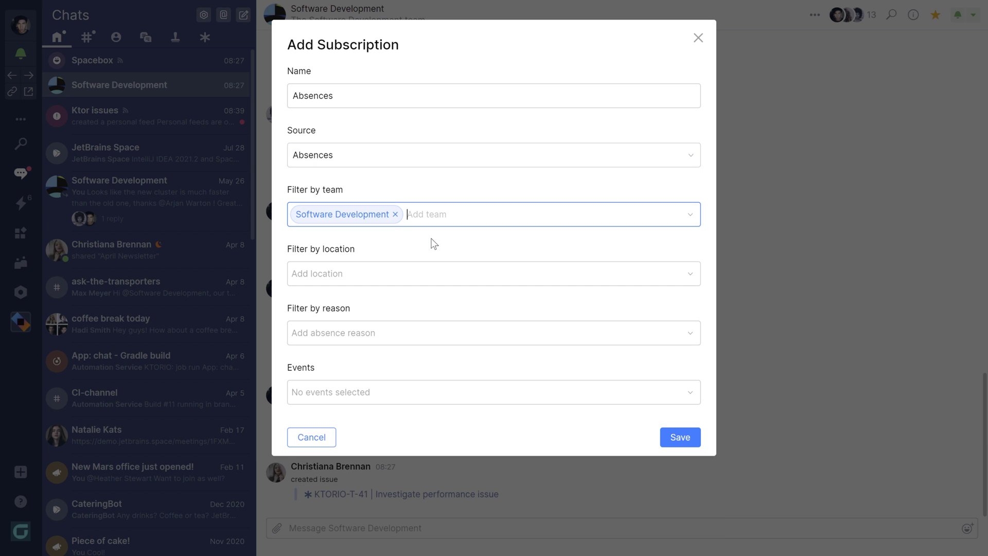
pyautogui.click(493, 391)
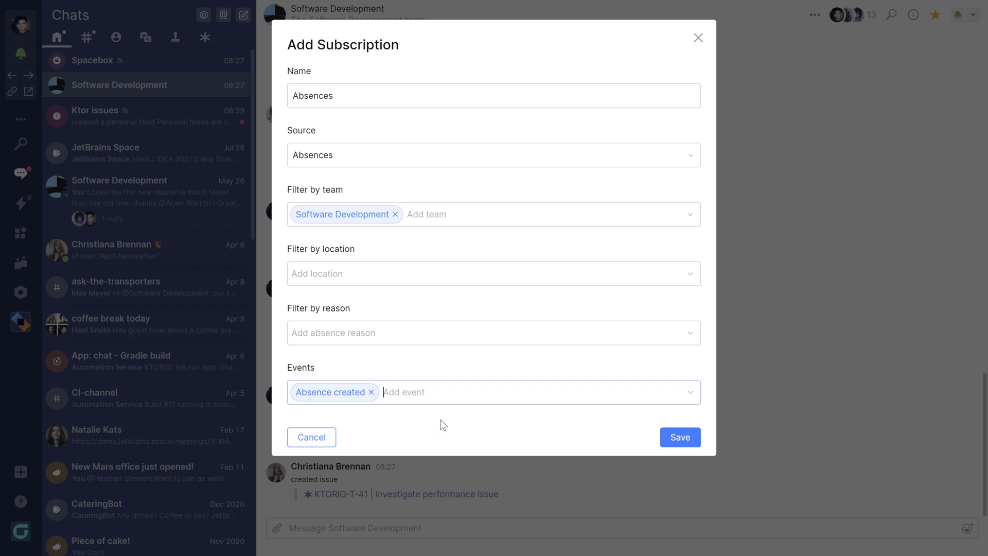
pyautogui.click(680, 436)
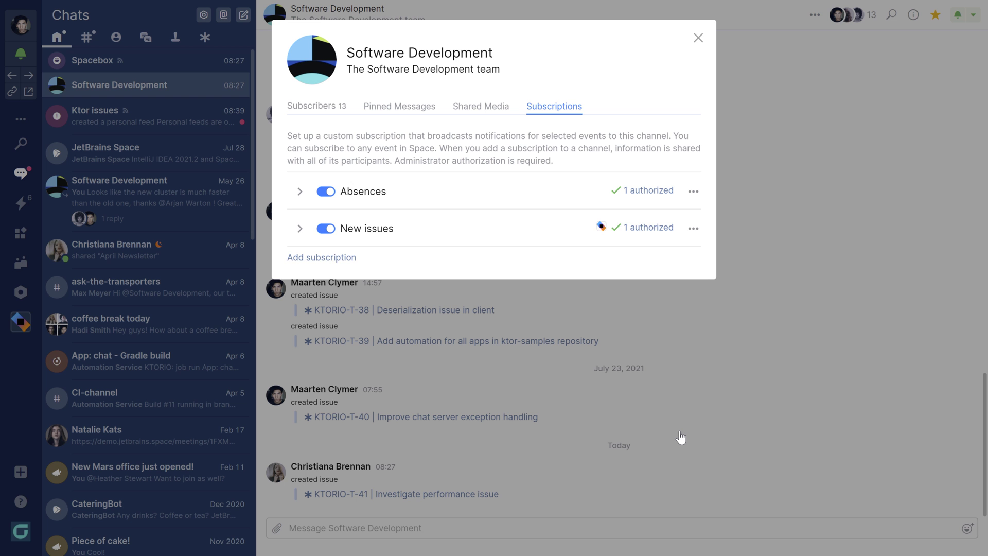